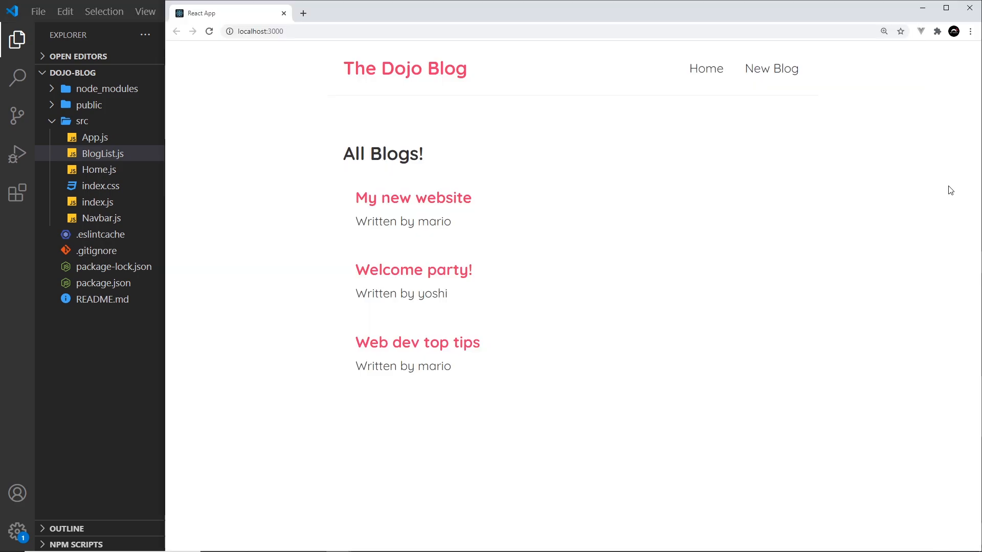
mouse_move(635, 293)
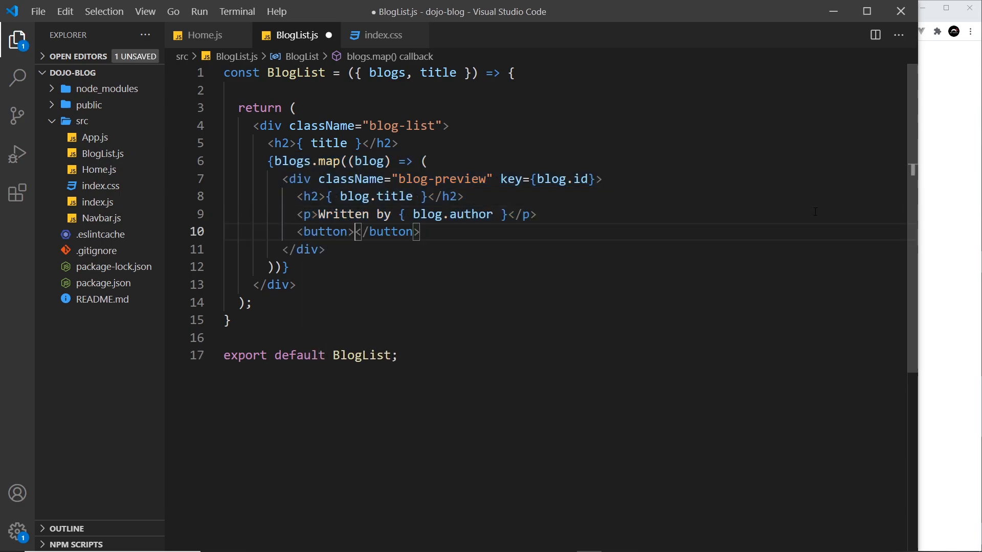
Write a 'delete blog' button with onClick={() => handleDelete(blog.id)} in each BlogList preview.
type("delete blog")
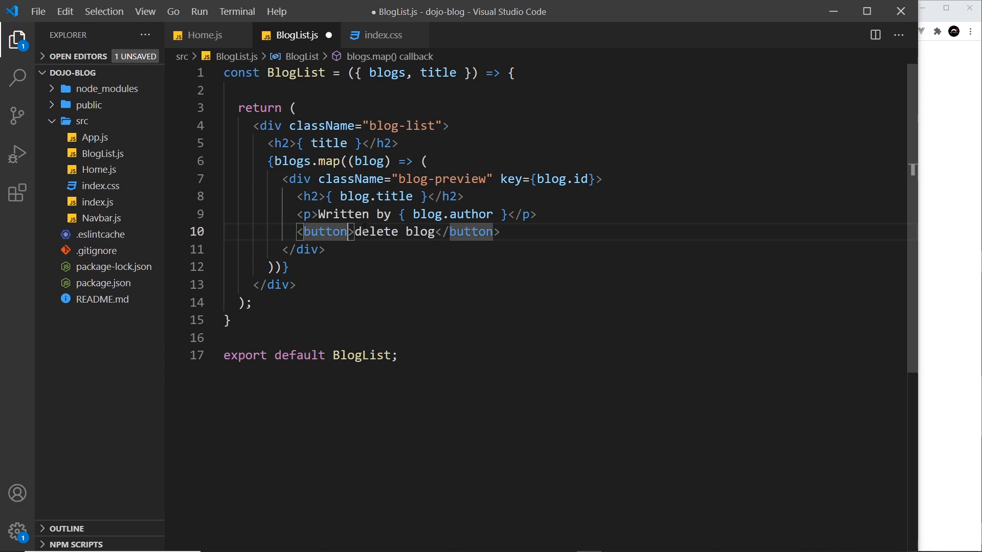
type("onClick=")
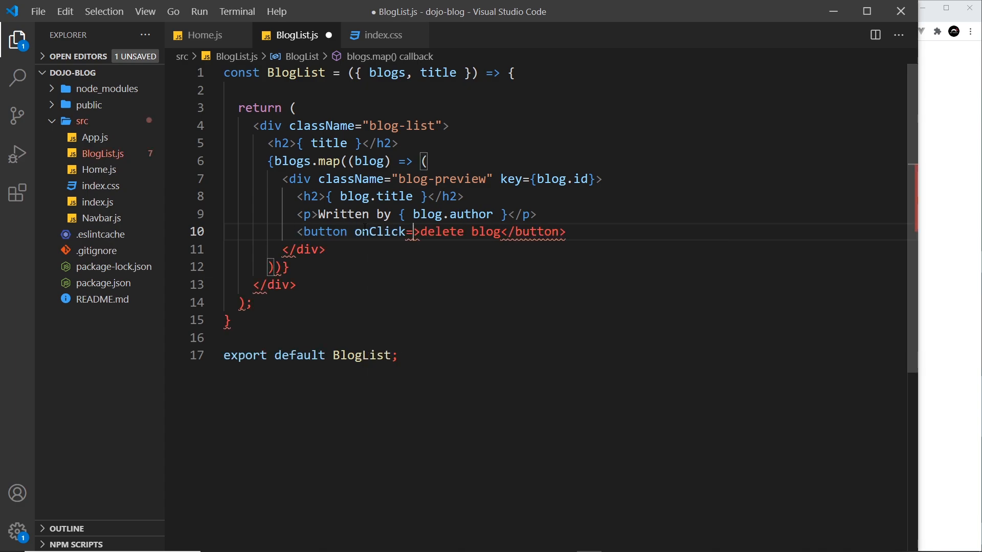
type("{}")
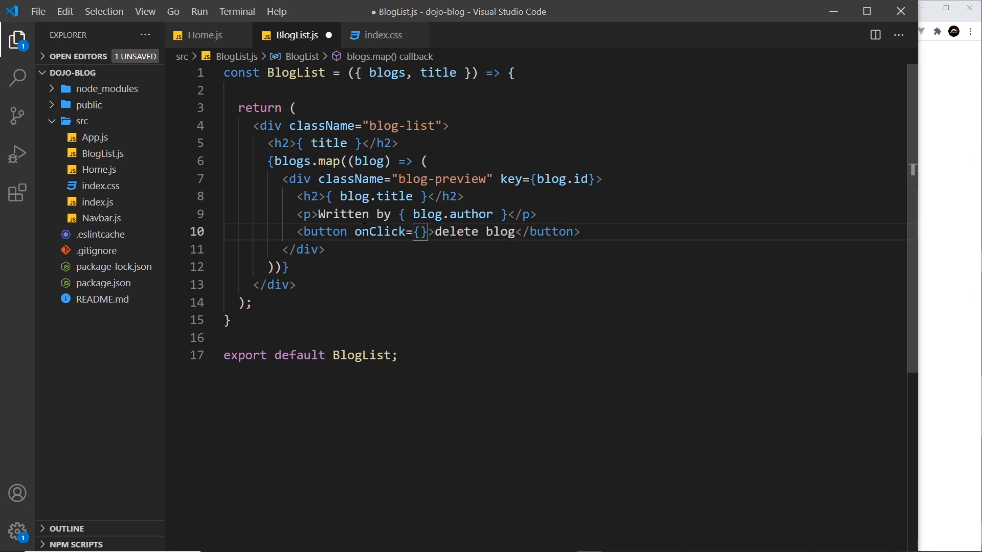
type("() =>")
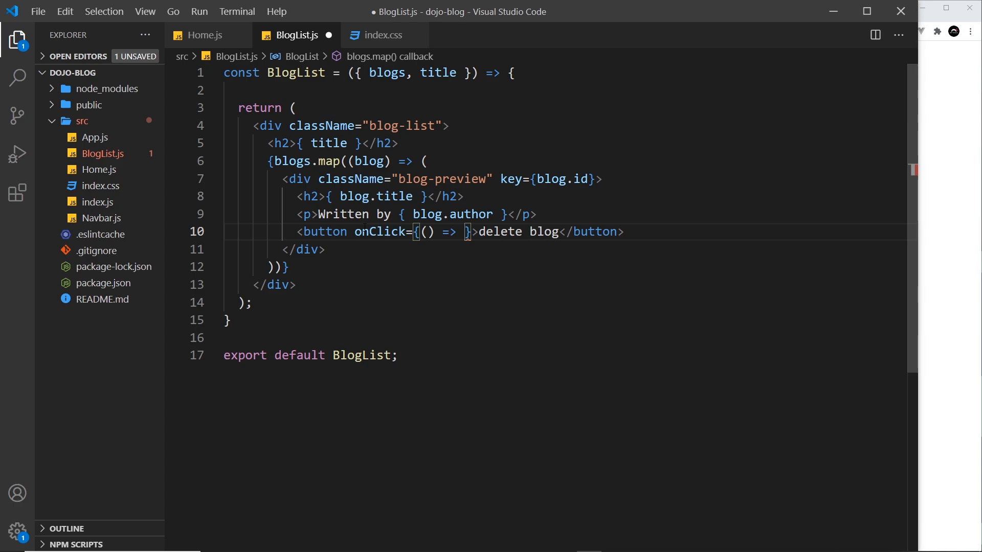
type("handle")
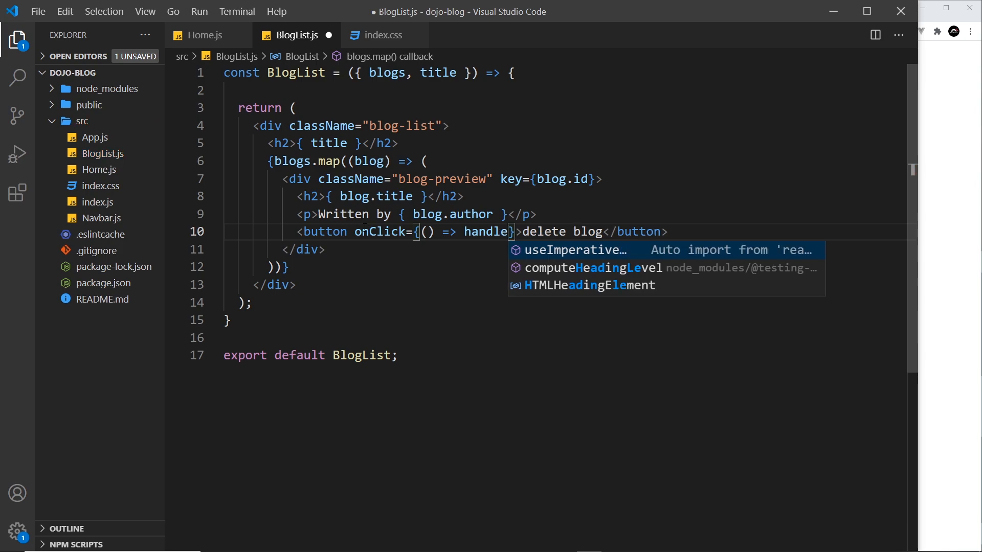
type("Delete(blog.id")
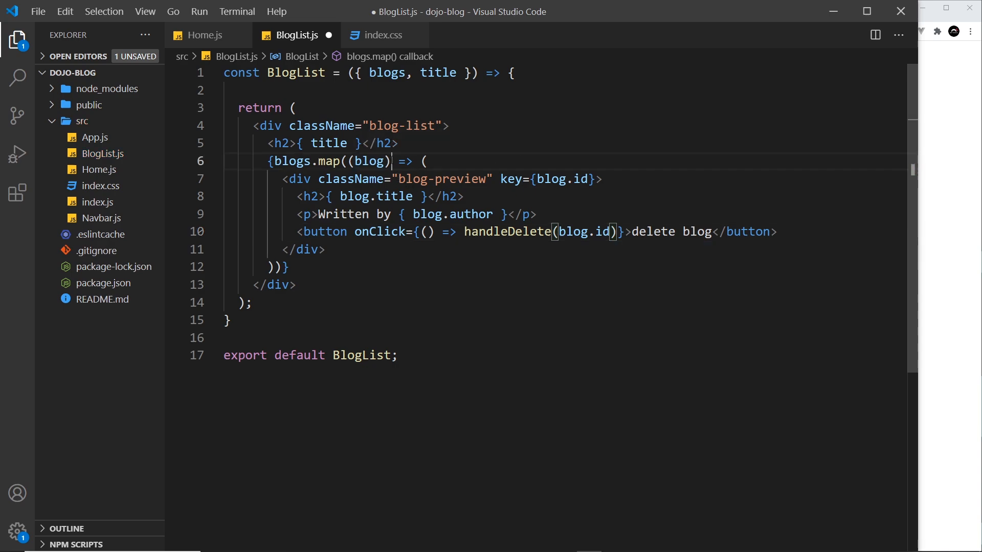
left_click(203, 34)
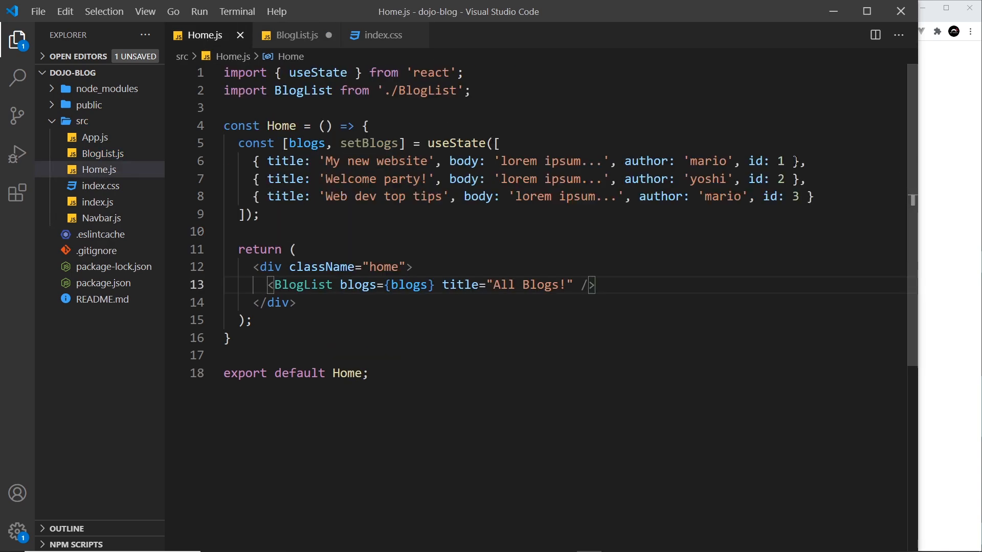
Declare an empty const handleDelete = (id) => { } above the return in BlogList.js.
left_click(295, 35)
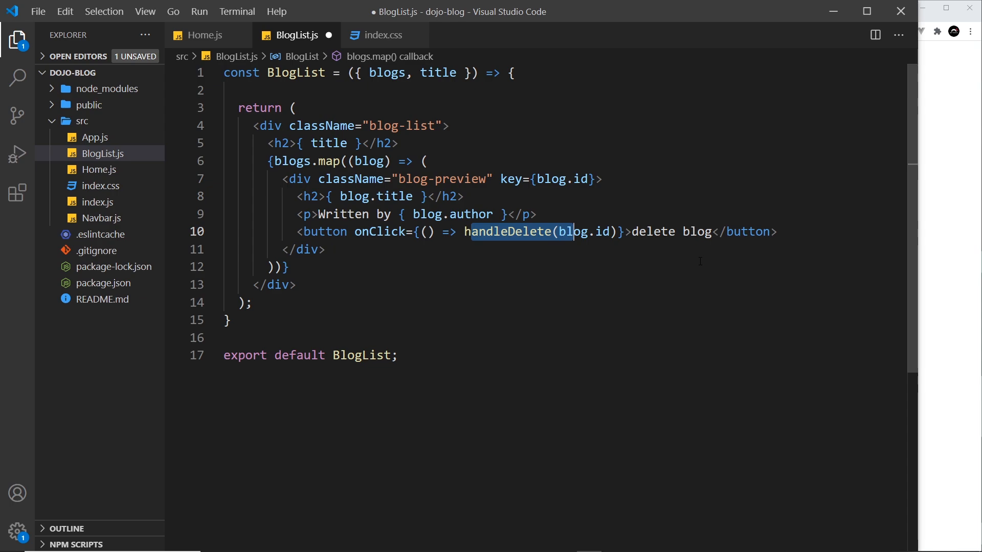
left_click(513, 72)
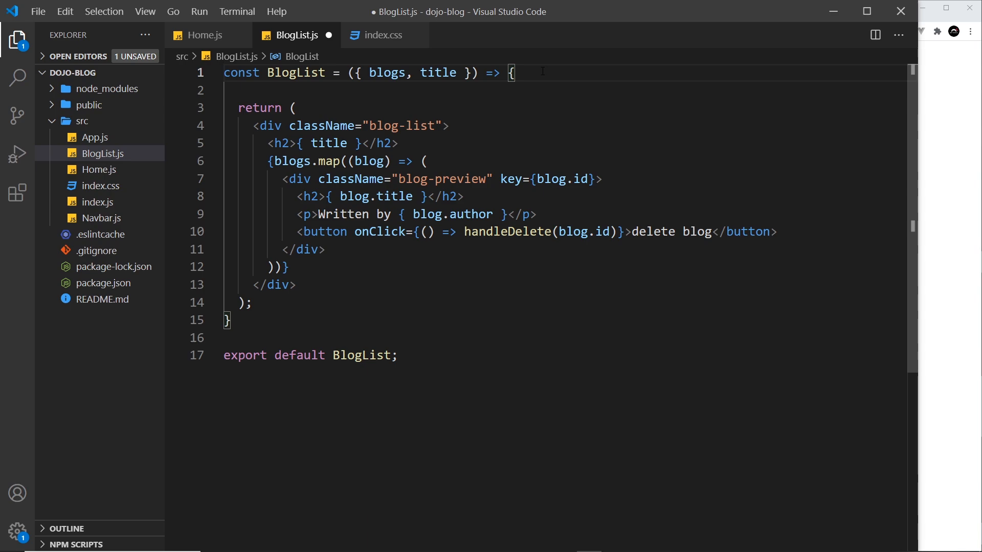
type("const handleDelet")
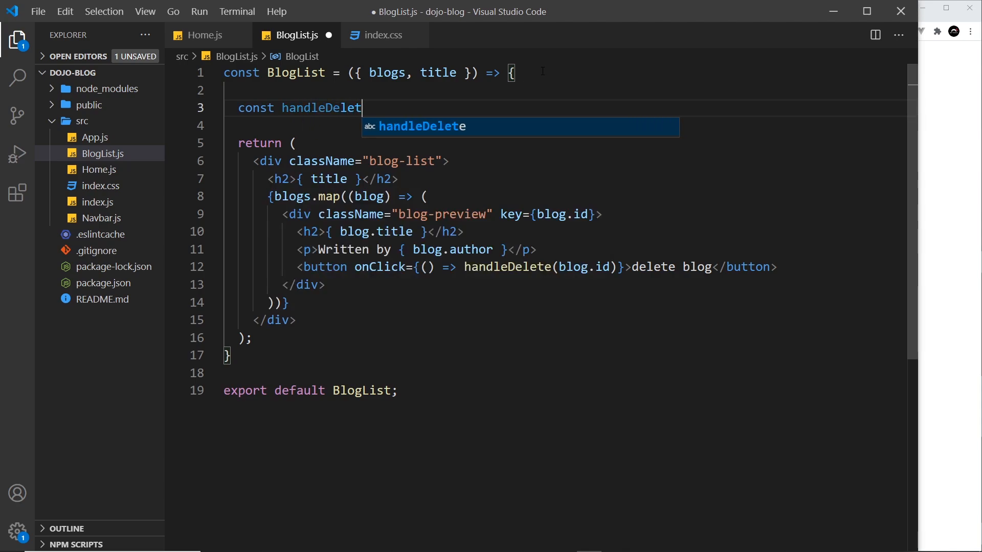
type("= (id) =>")
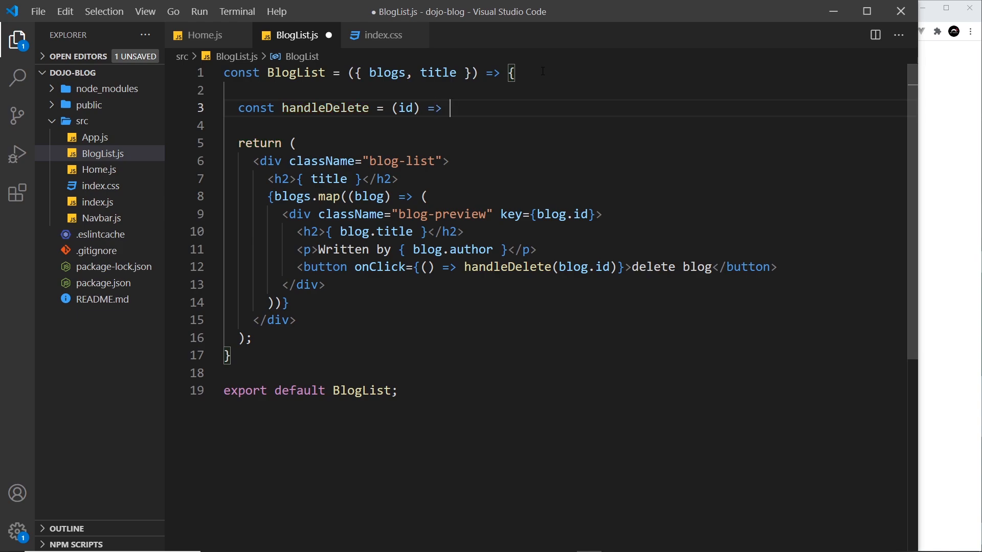
type("{")
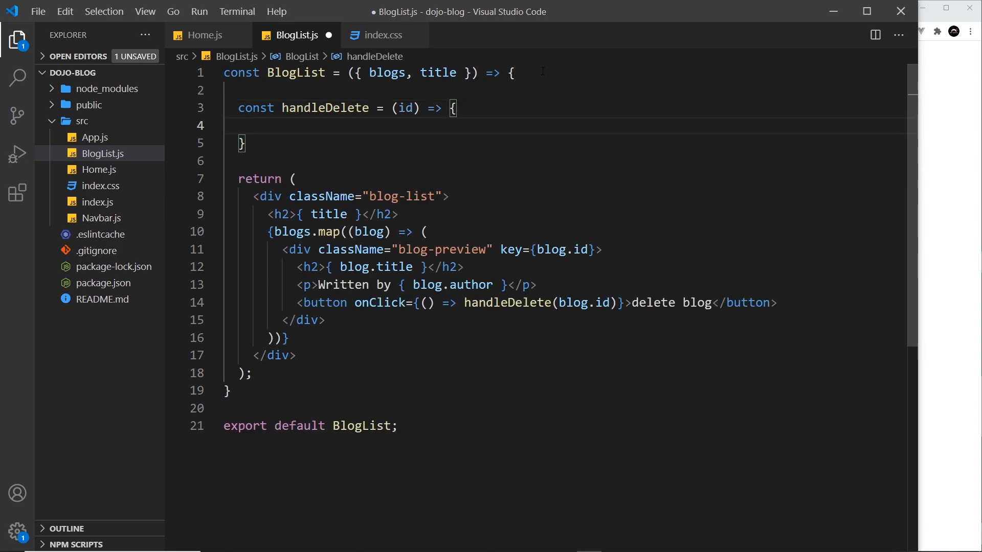
double_click(582, 303)
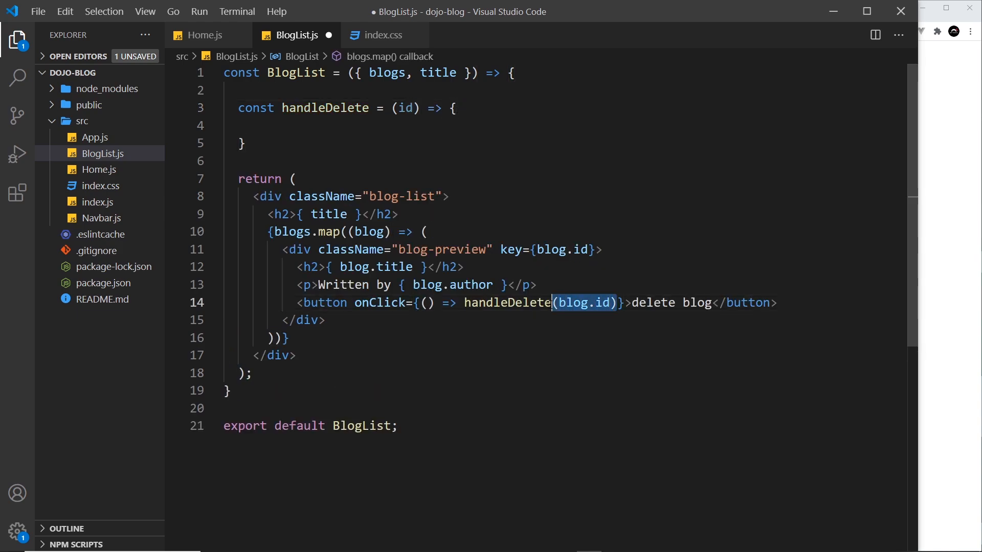
mouse_move(295, 34)
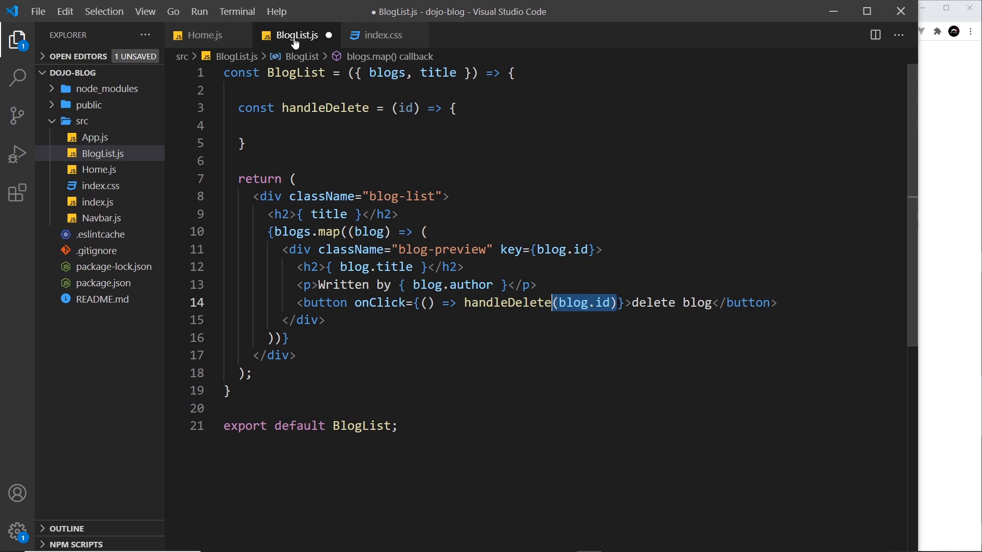
Compare BlogList.js and Home.js and settle on Home.js below the blogs state.
left_click(205, 35)
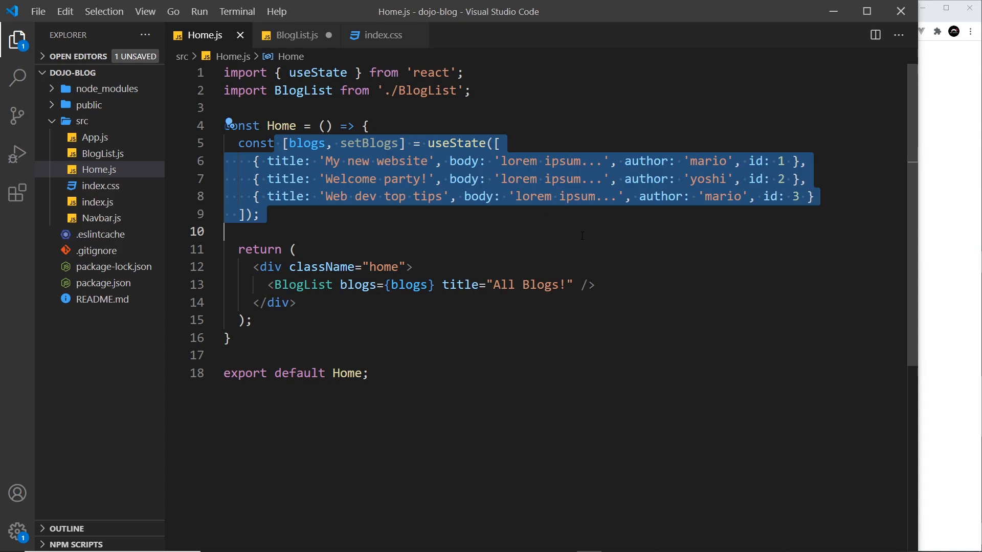
left_click(294, 35)
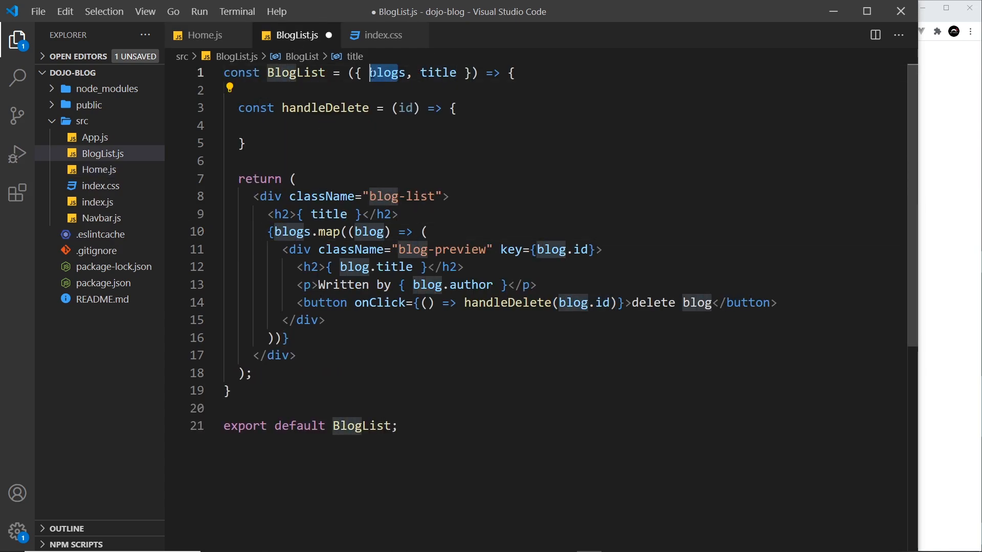
left_click(204, 35)
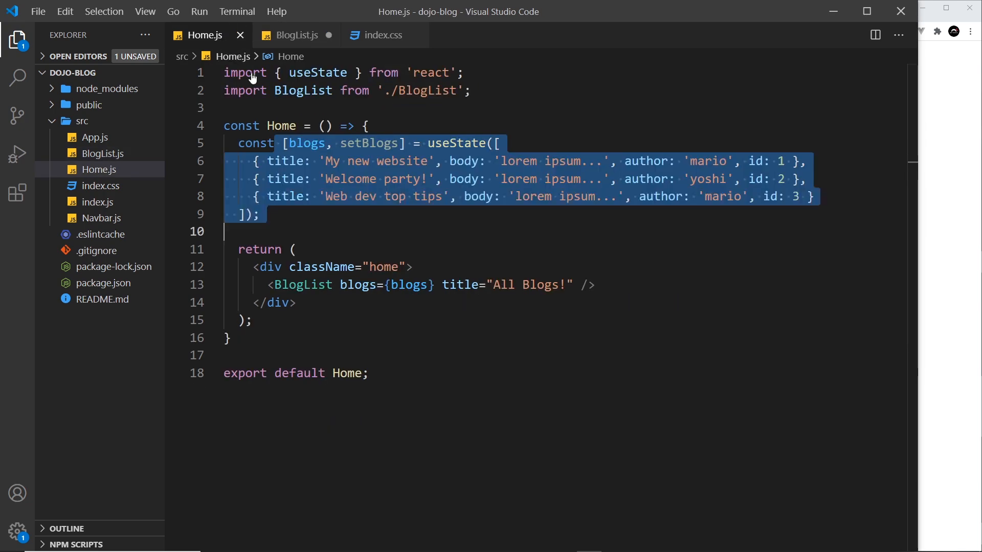
left_click(373, 144)
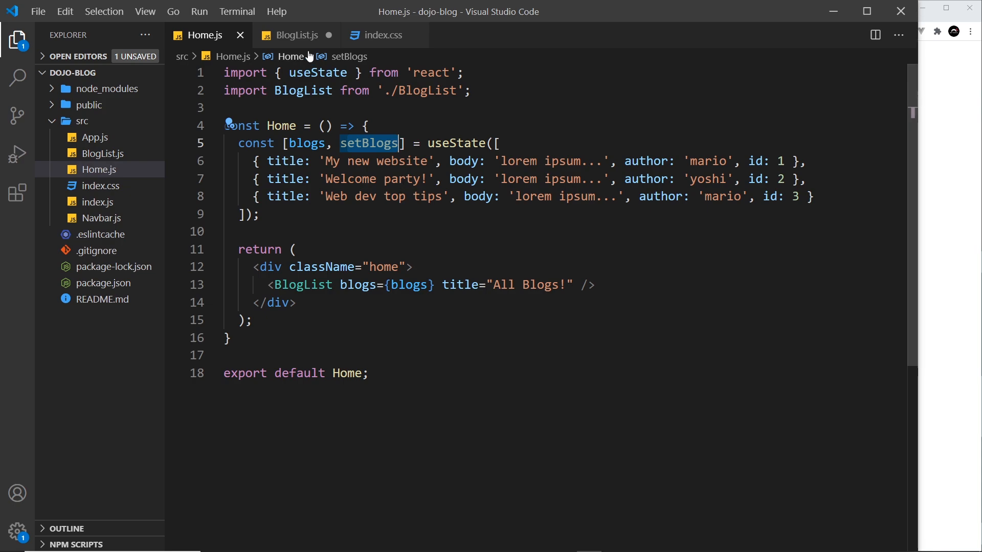
left_click(295, 35)
type("const handleDelete = (id) => {")
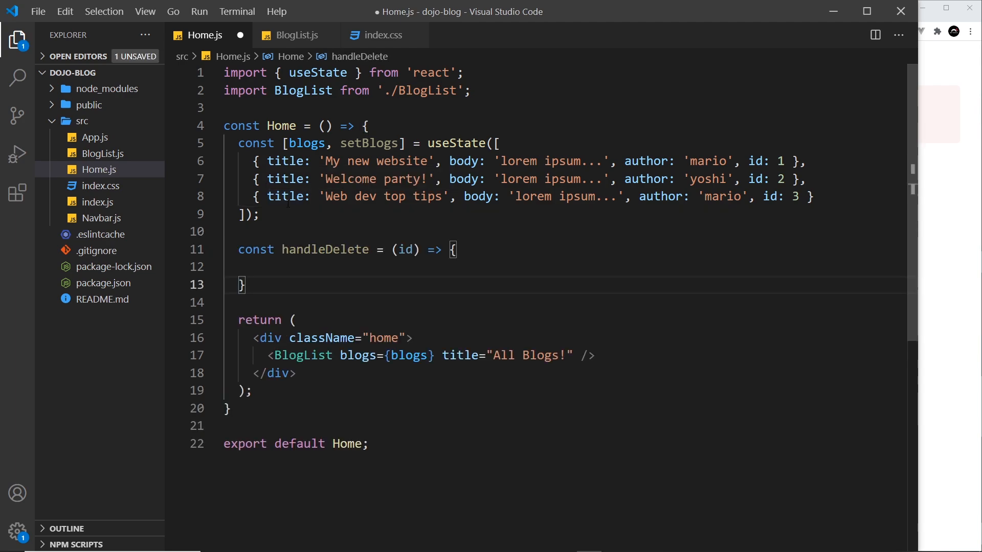
Pass handleDelete={handleDelete} as a prop to BlogList in Home.js.
double_click(348, 250)
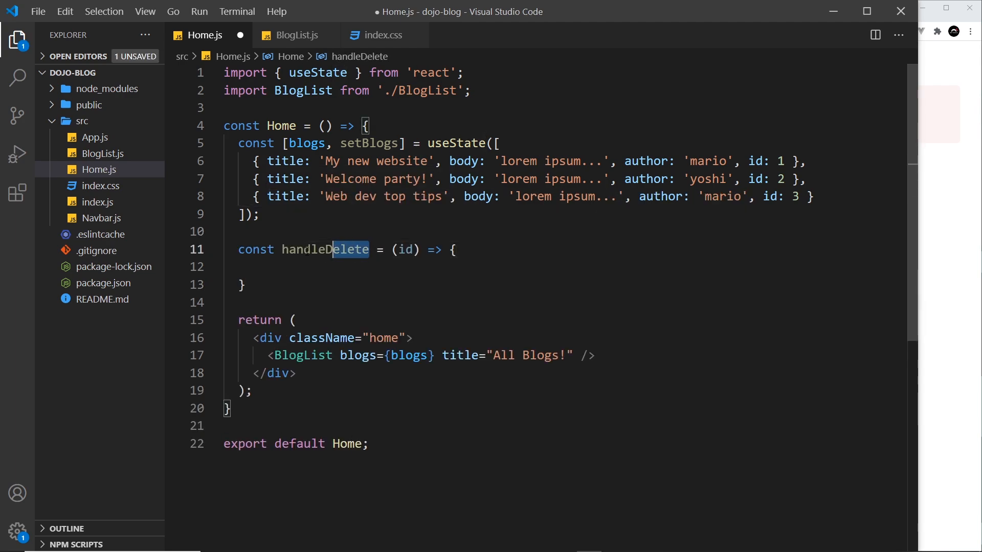
double_click(325, 250)
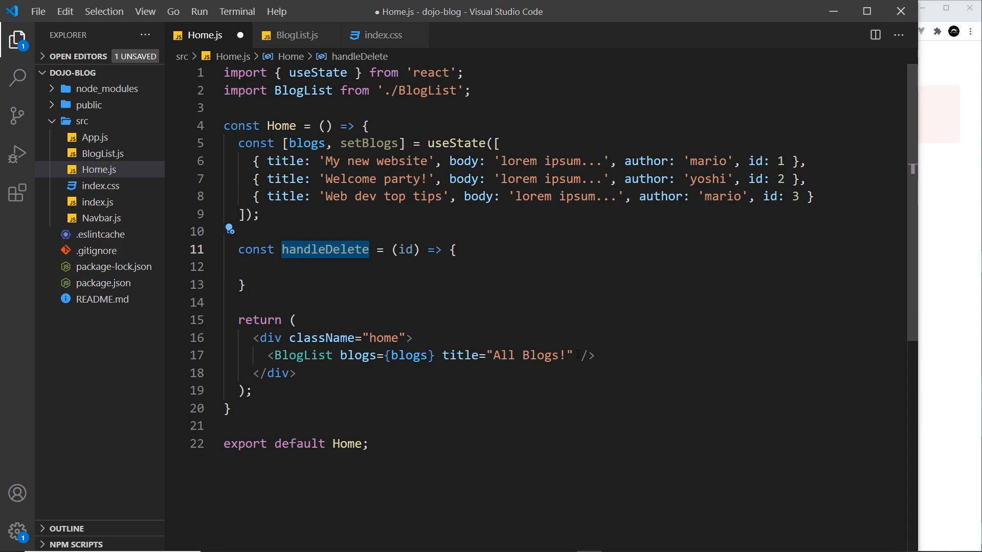
type("handleDelete")
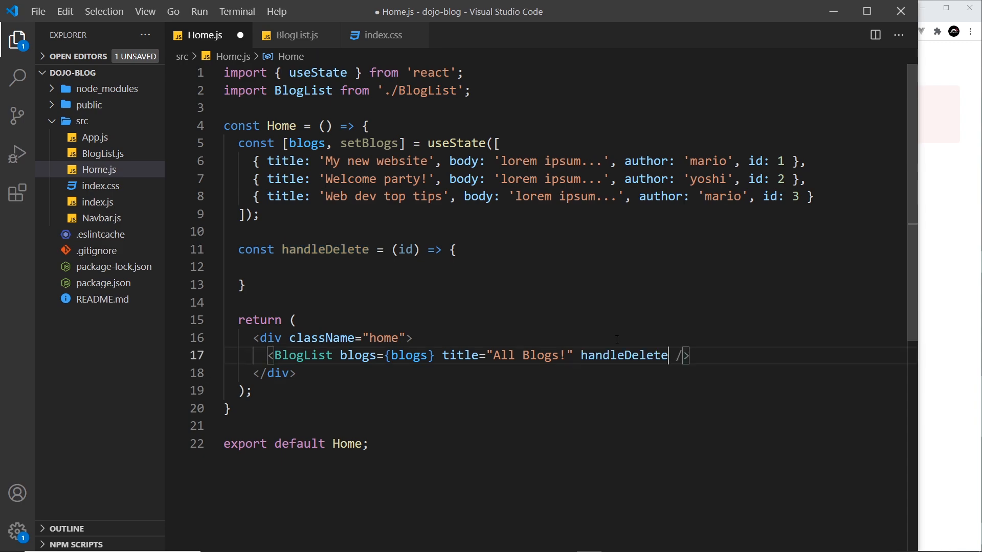
type("={}")
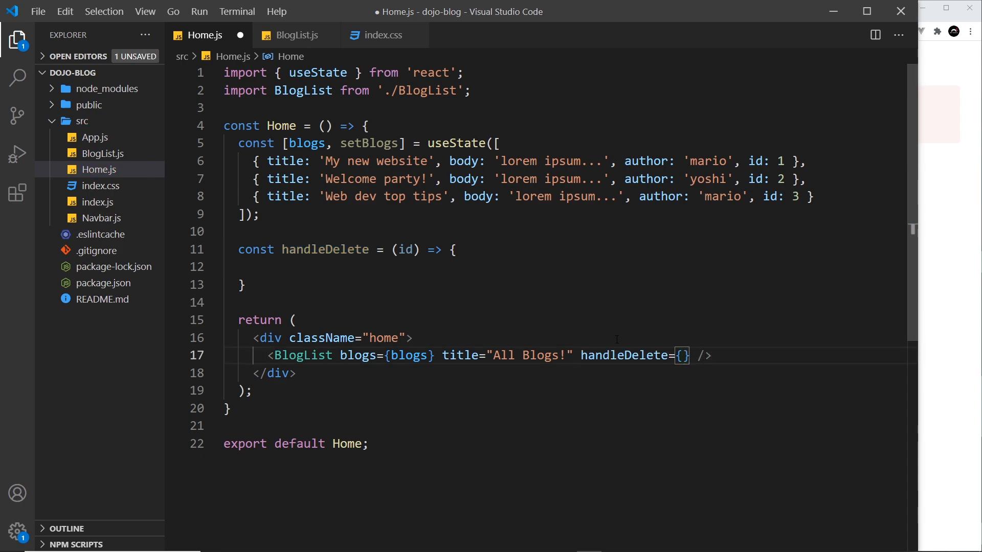
type("handleDelete")
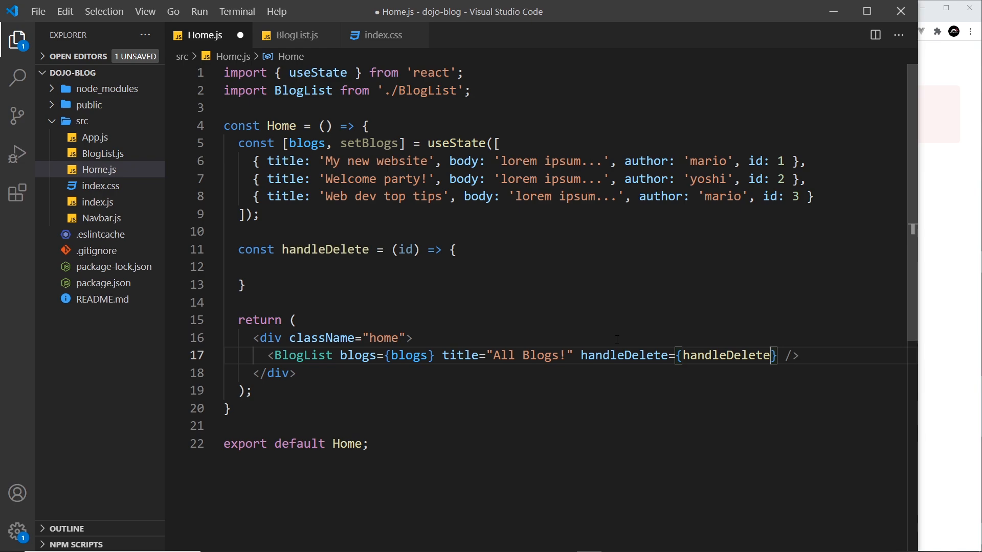
Destructure handleDelete alongside blogs and title in BlogList.js props.
left_click(294, 34)
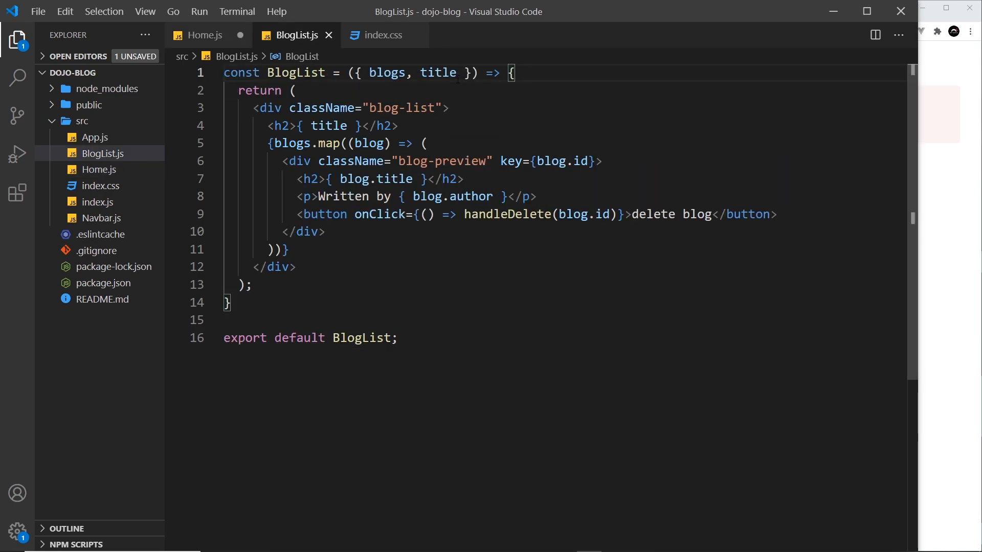
type(",")
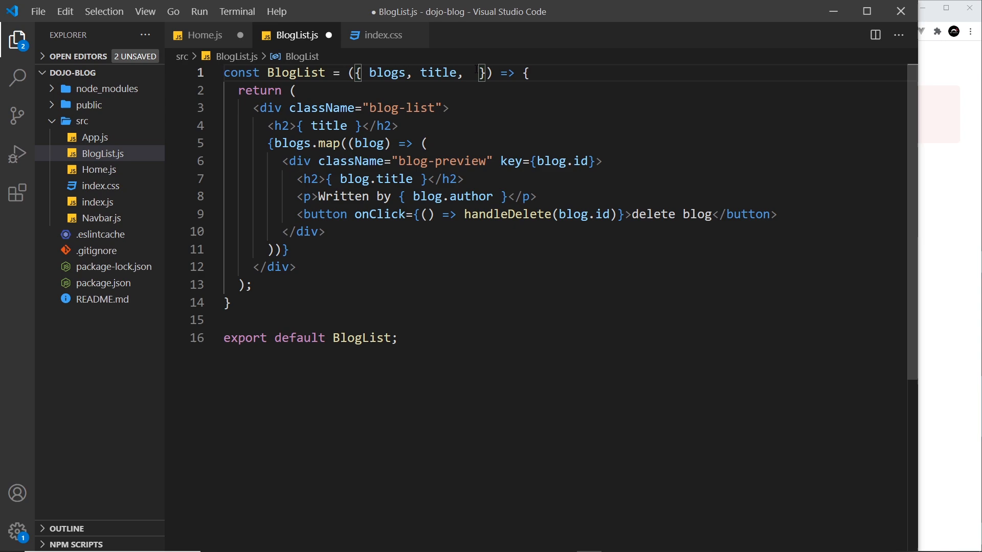
type("handleDelete")
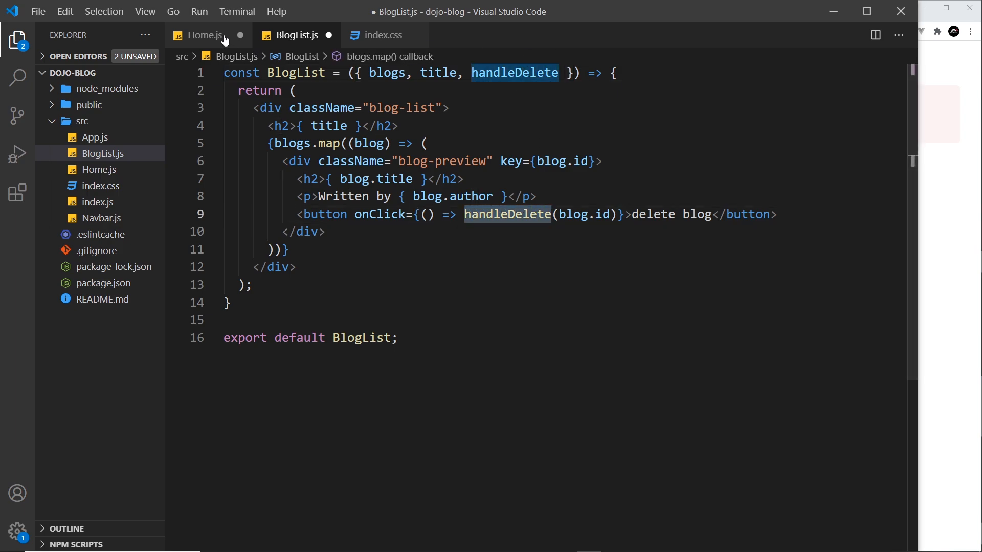
left_click(203, 35)
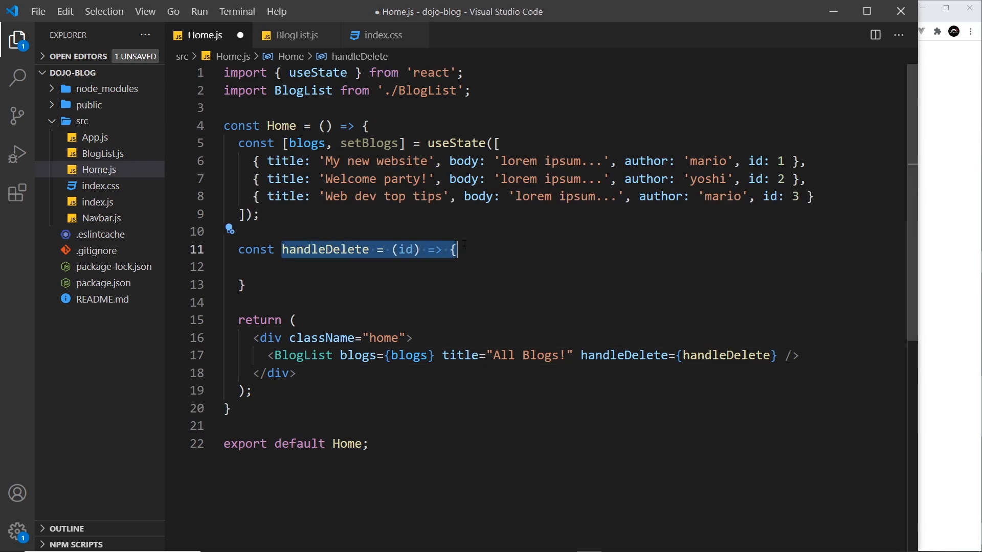
Start const newBlogs = blogs.filter(blog => ...) inside handleDelete, without extra callback braces.
key("Enter")
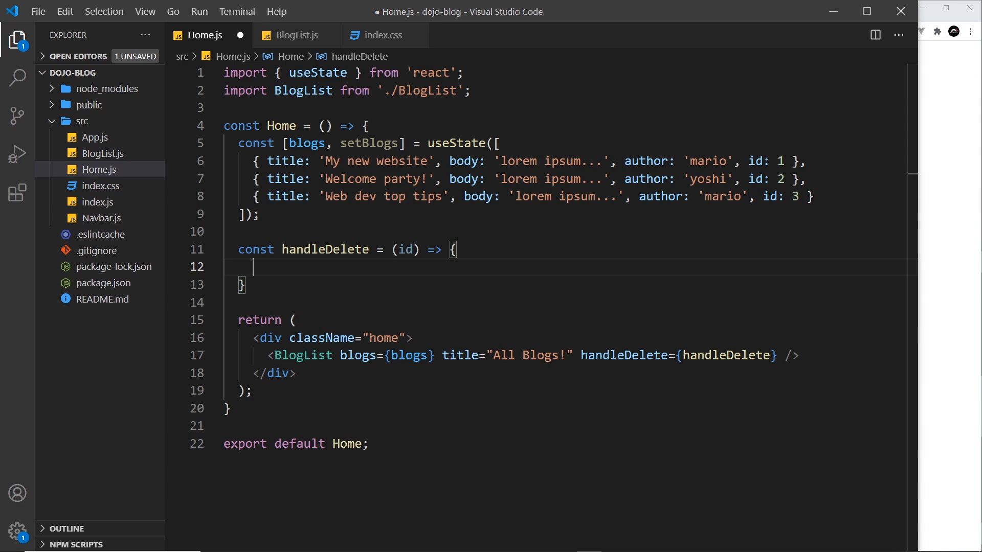
double_click(368, 143)
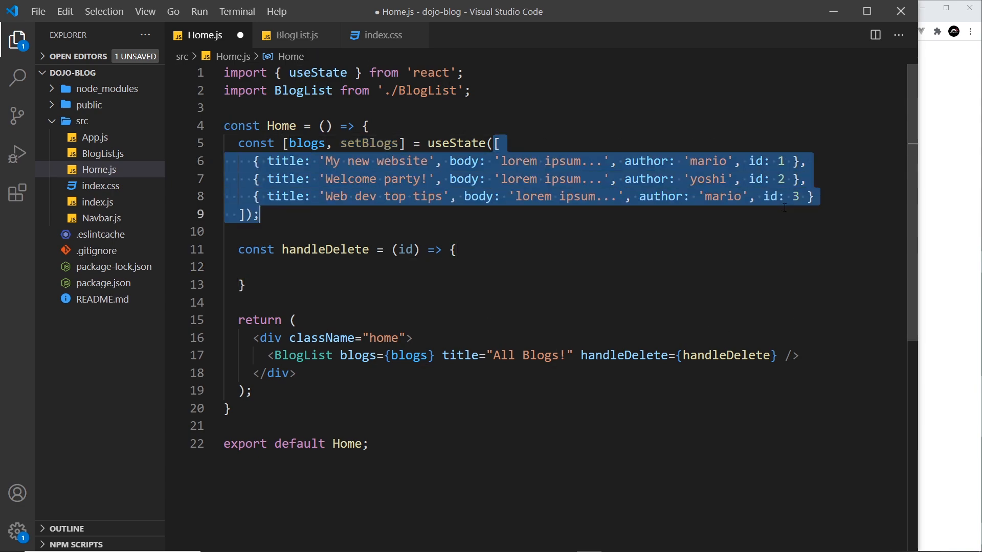
left_click(405, 249)
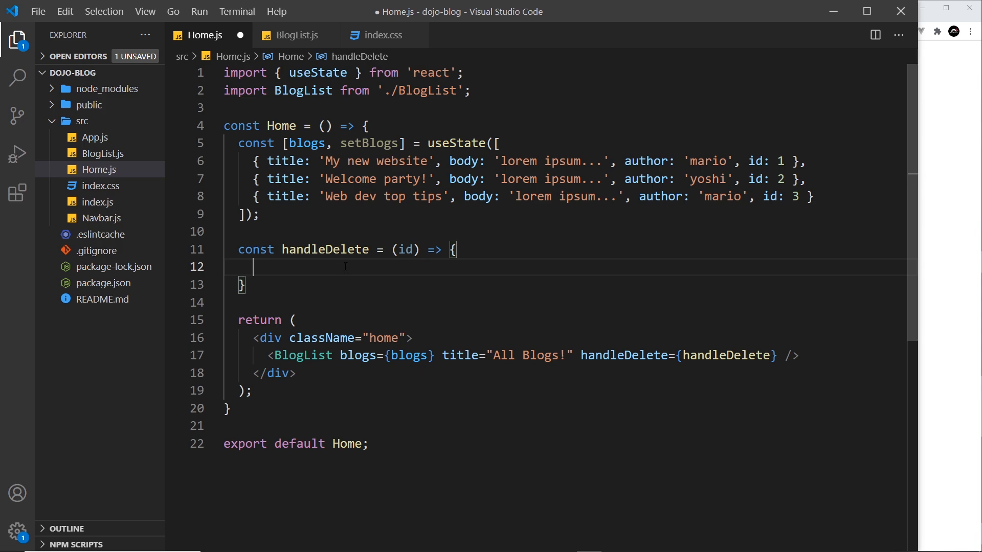
type("const")
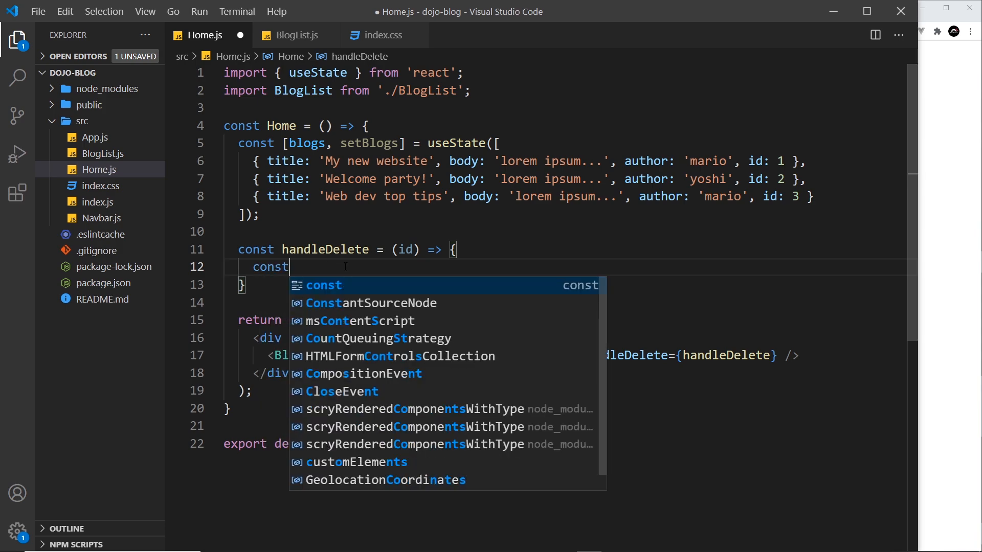
type("newBlogs =")
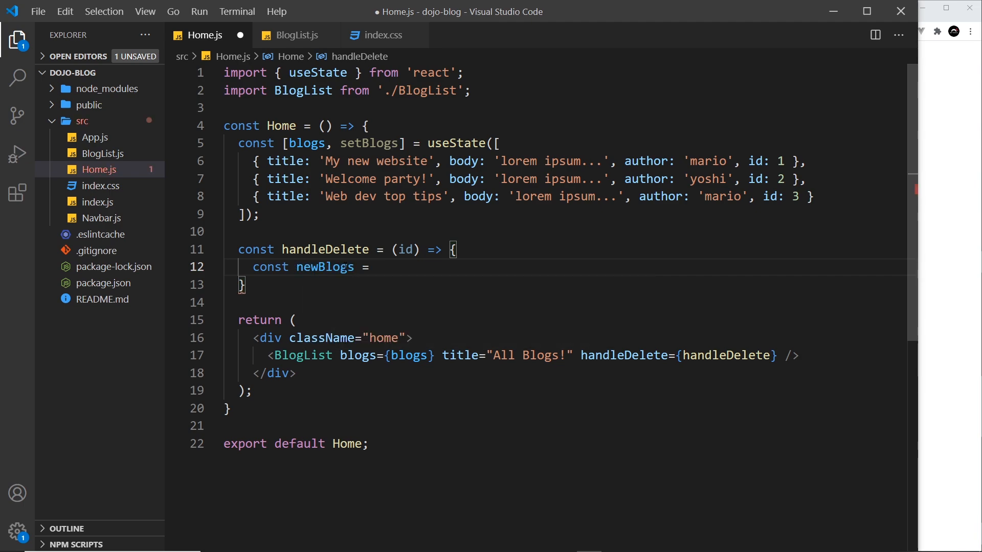
type("blogs")
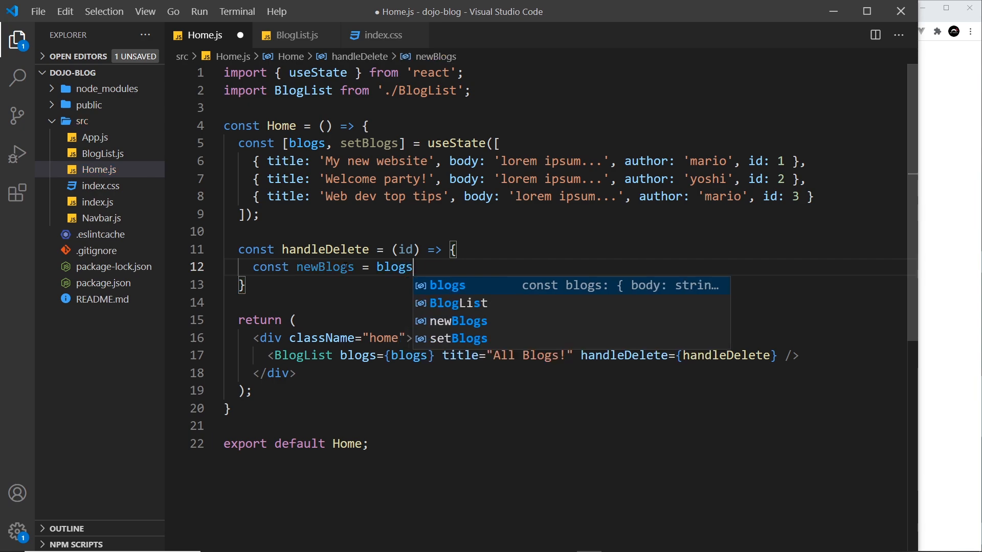
type(".filter(")
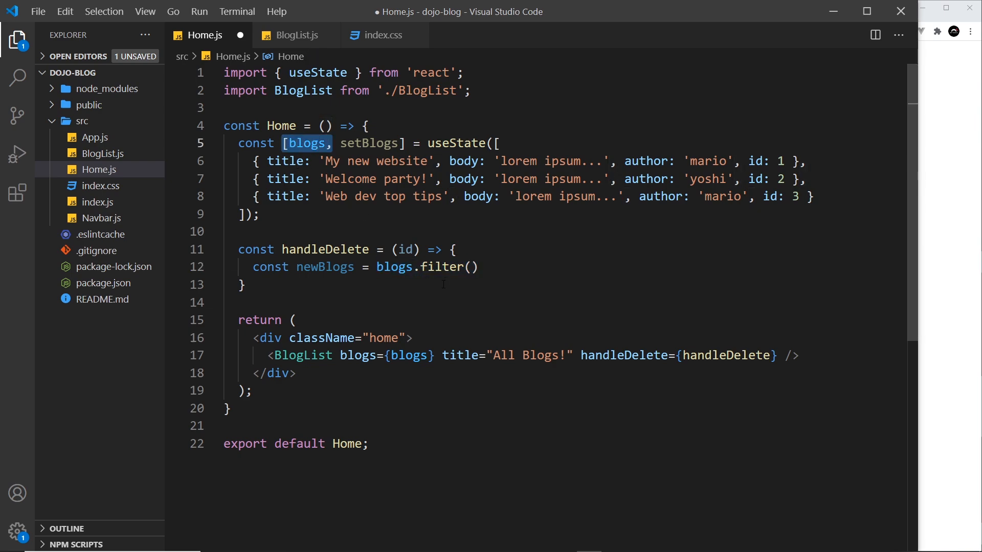
left_click(474, 267)
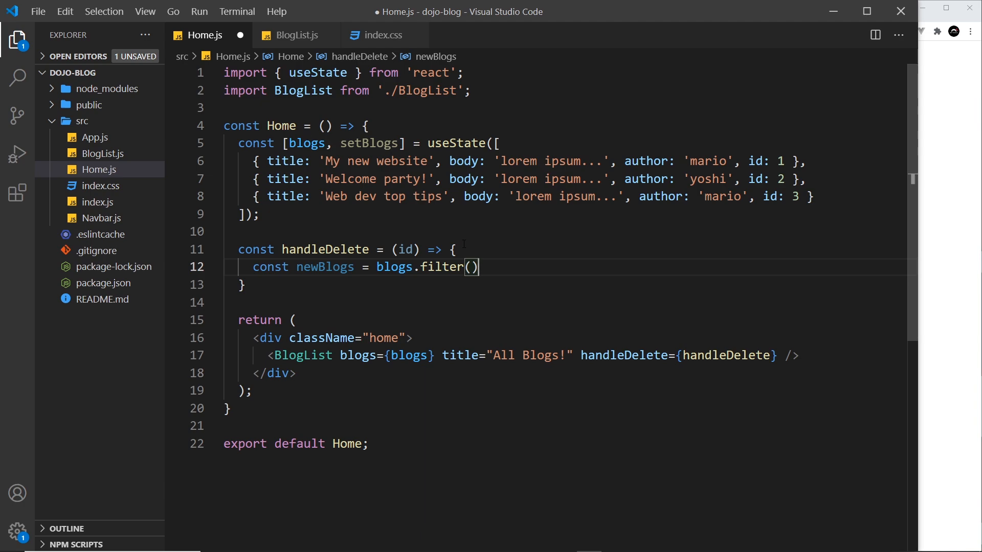
left_click_drag(377, 267, 479, 267)
type("blog => {}")
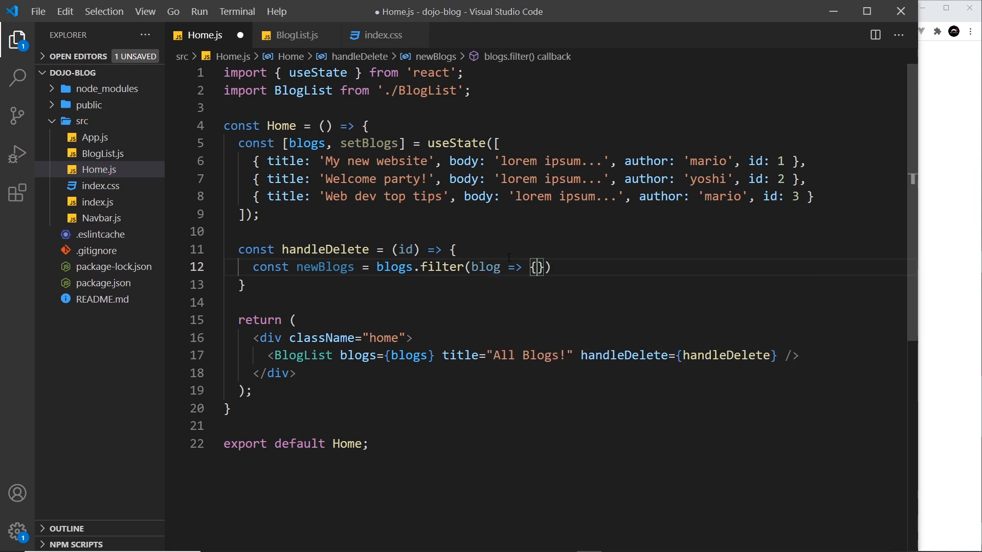
key("Backspace")
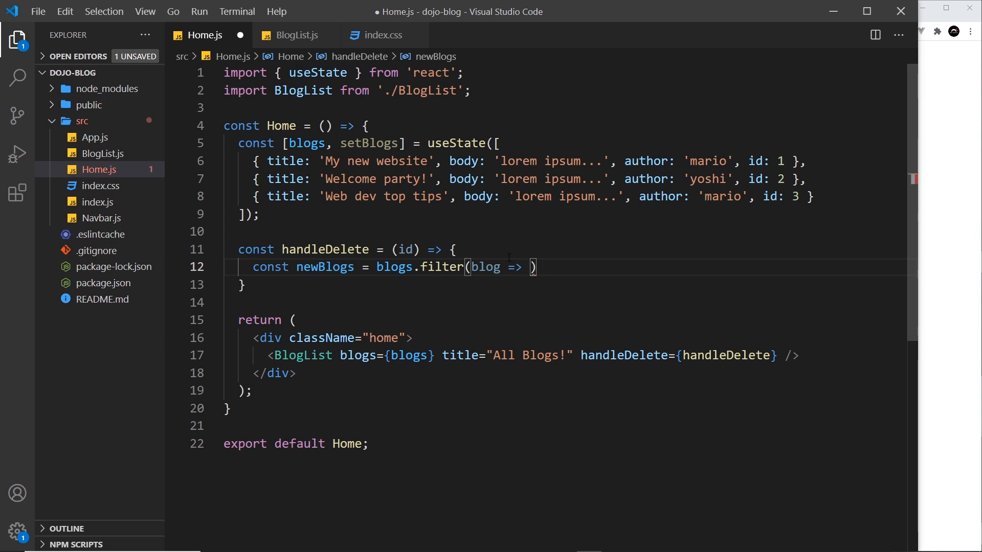
Complete the filter condition as blog.id !== id after checking the id passed from BlogList.js.
double_click(406, 250)
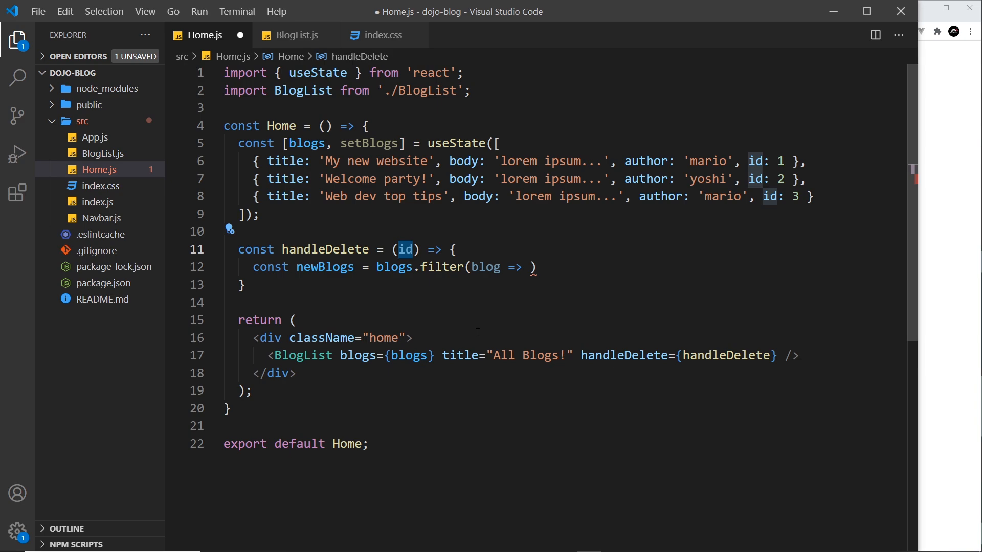
left_click(295, 35)
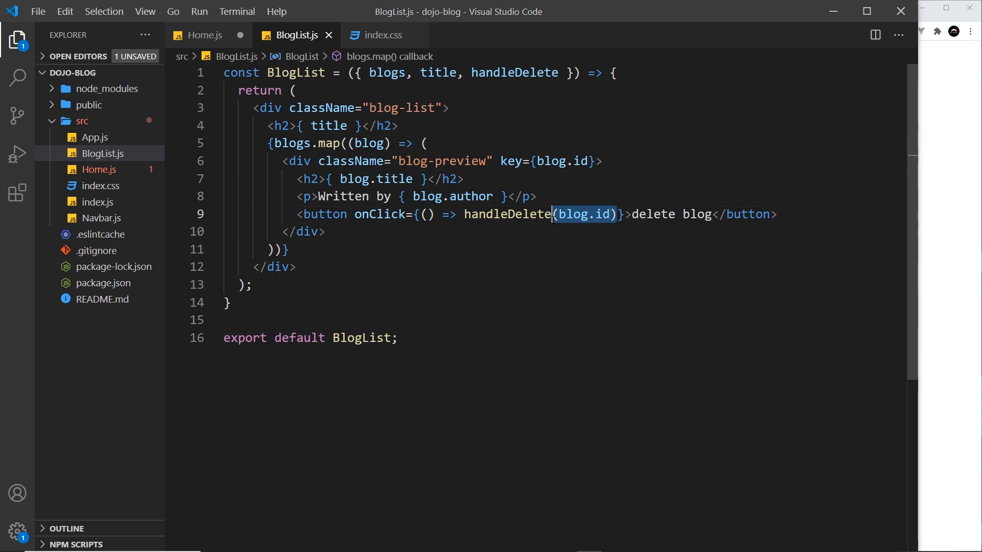
left_click(204, 35)
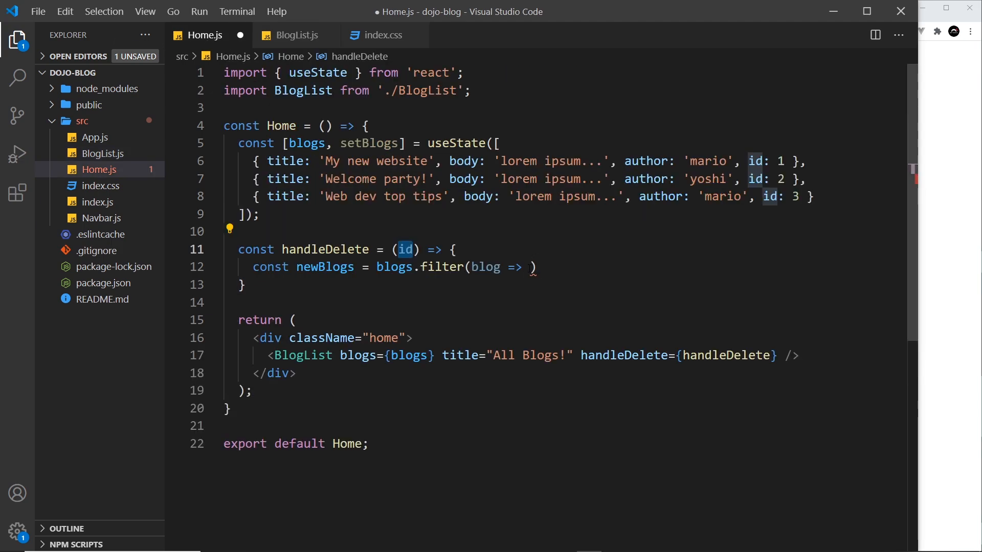
left_click(531, 267)
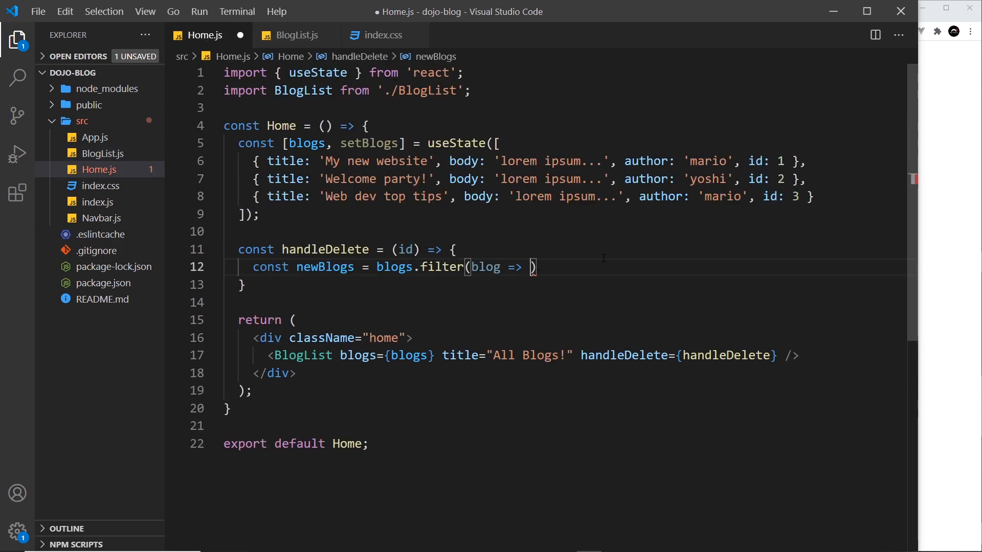
type("blog.id !")
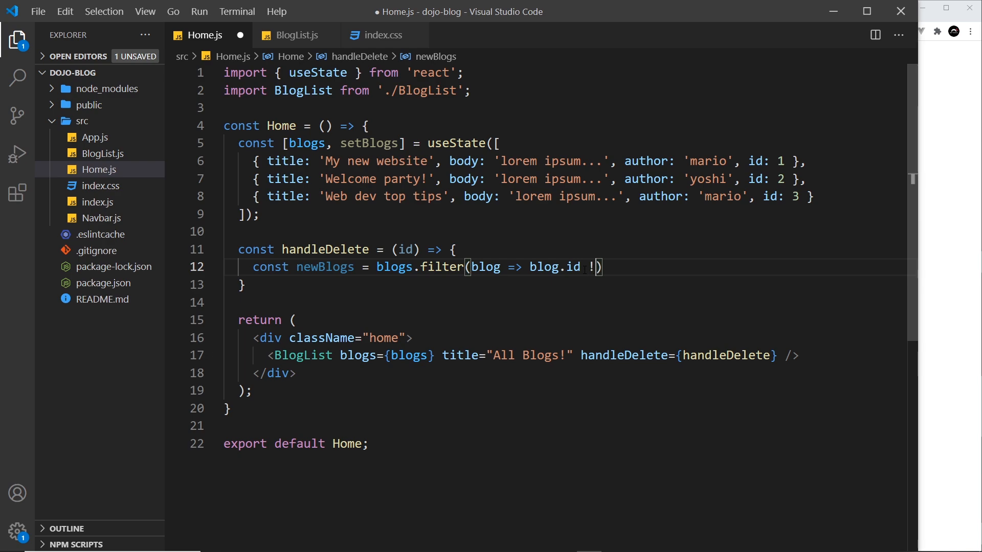
type("== id")
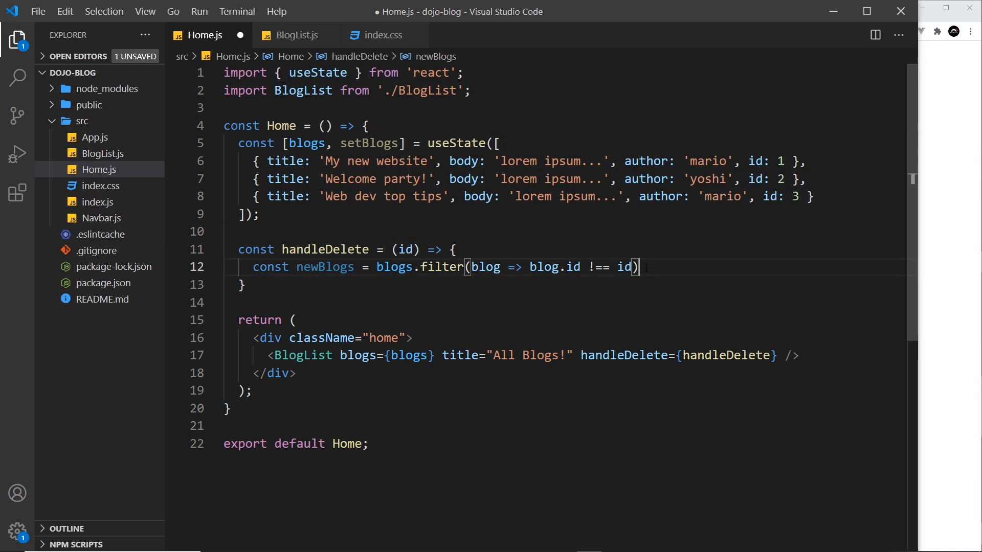
double_click(324, 267)
type(";")
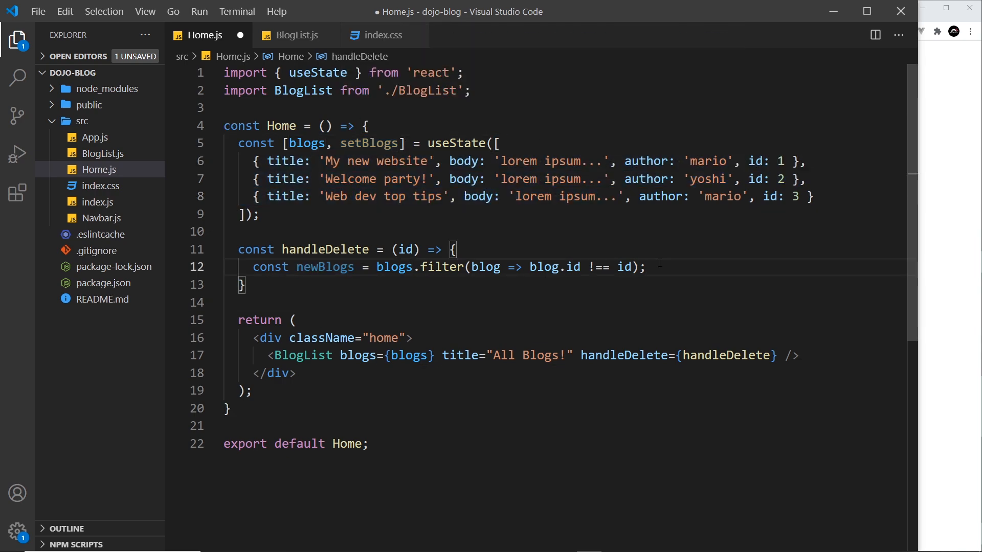
Call setBlogs(newBlogs) after the filter and save Home.js.
type("setBlogs(")
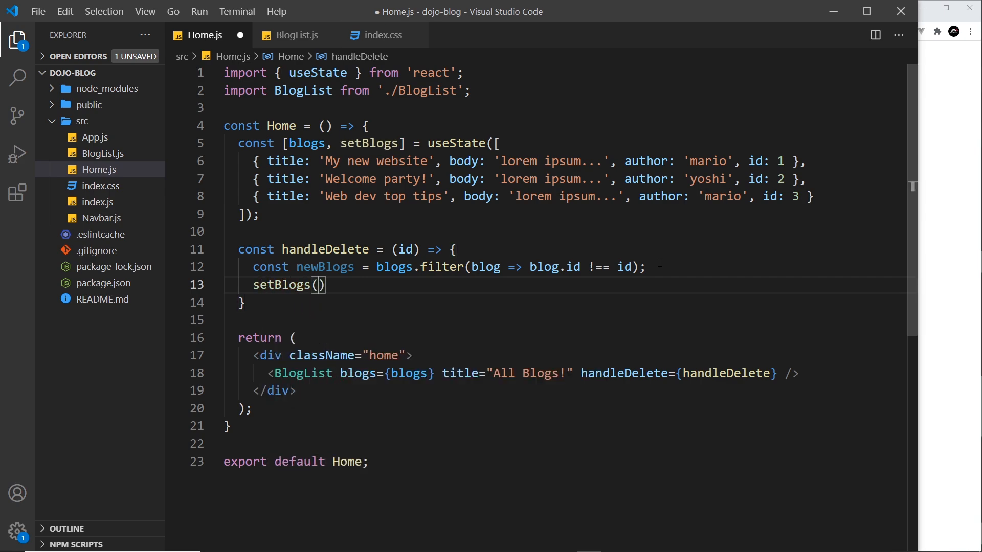
type("newBlogs")
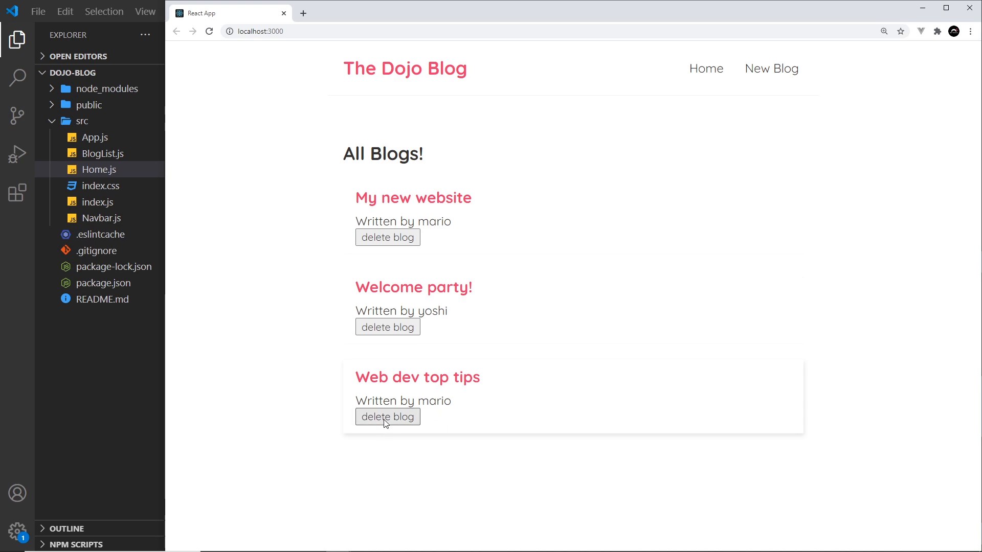
Delete the Web dev top tips and Welcome party! previews, leaving only My new website.
left_click(386, 417)
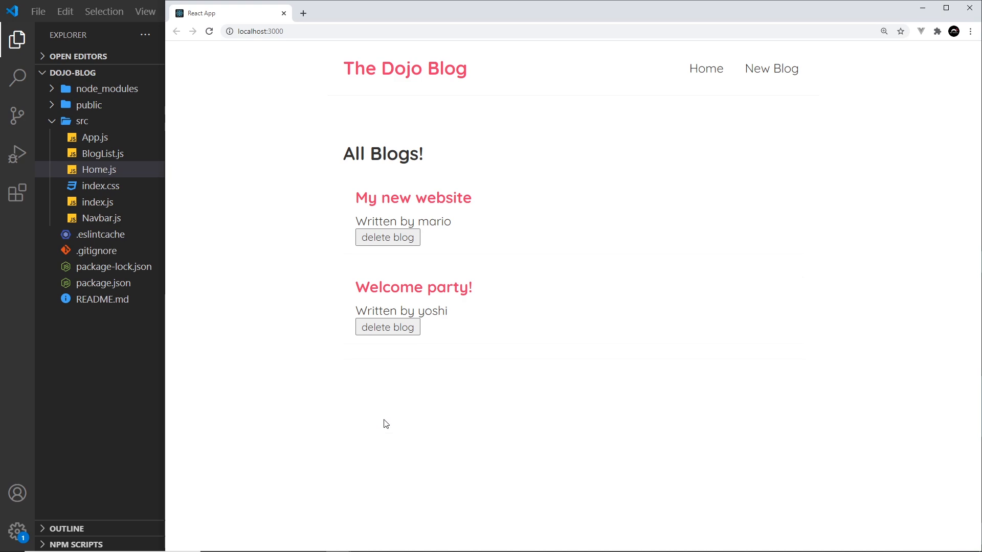
left_click(387, 328)
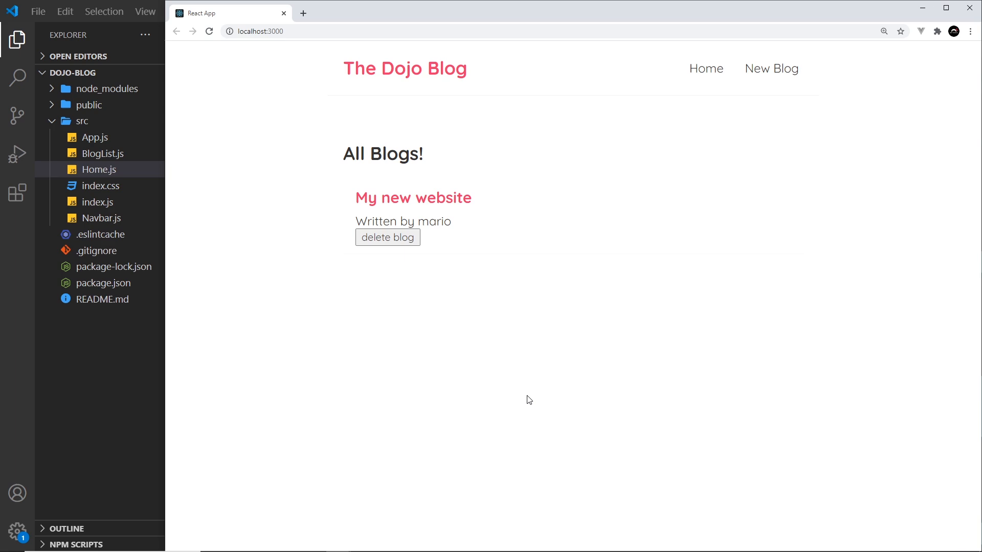
mouse_move(540, 390)
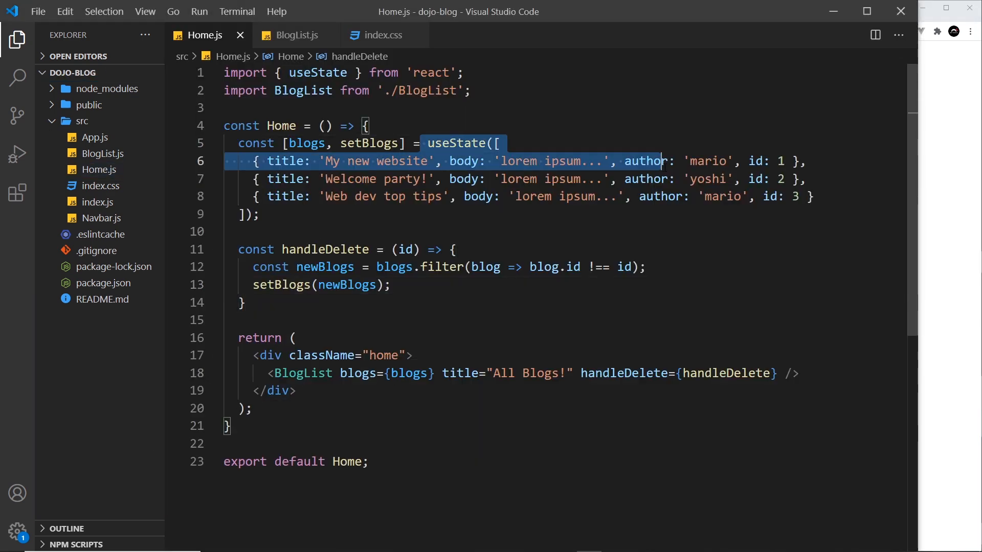
left_click_drag(643, 161, 262, 215)
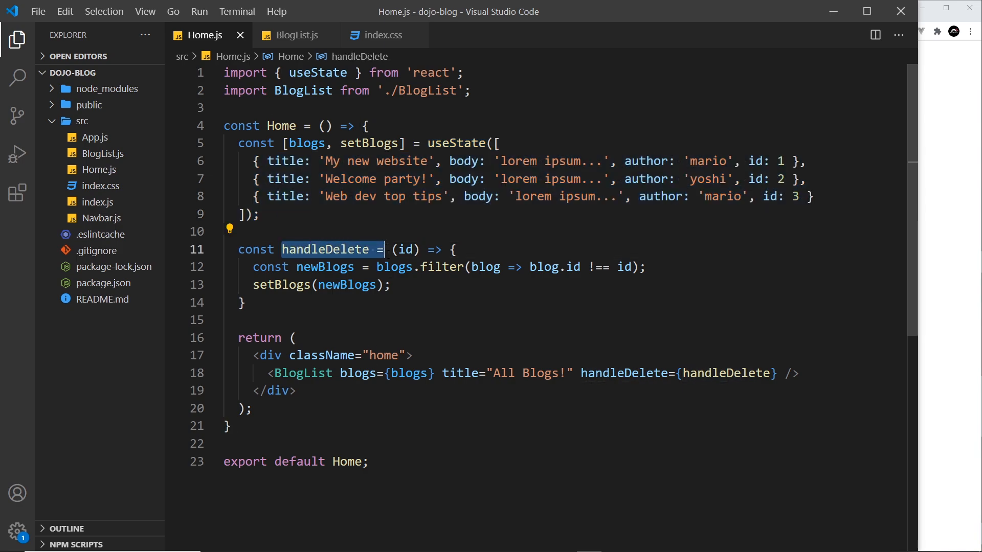
left_click(711, 373)
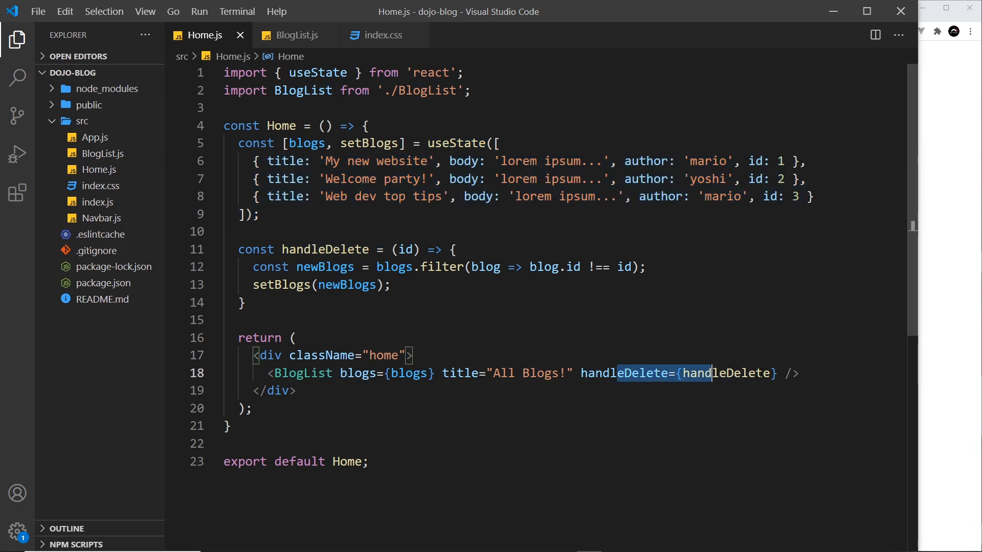